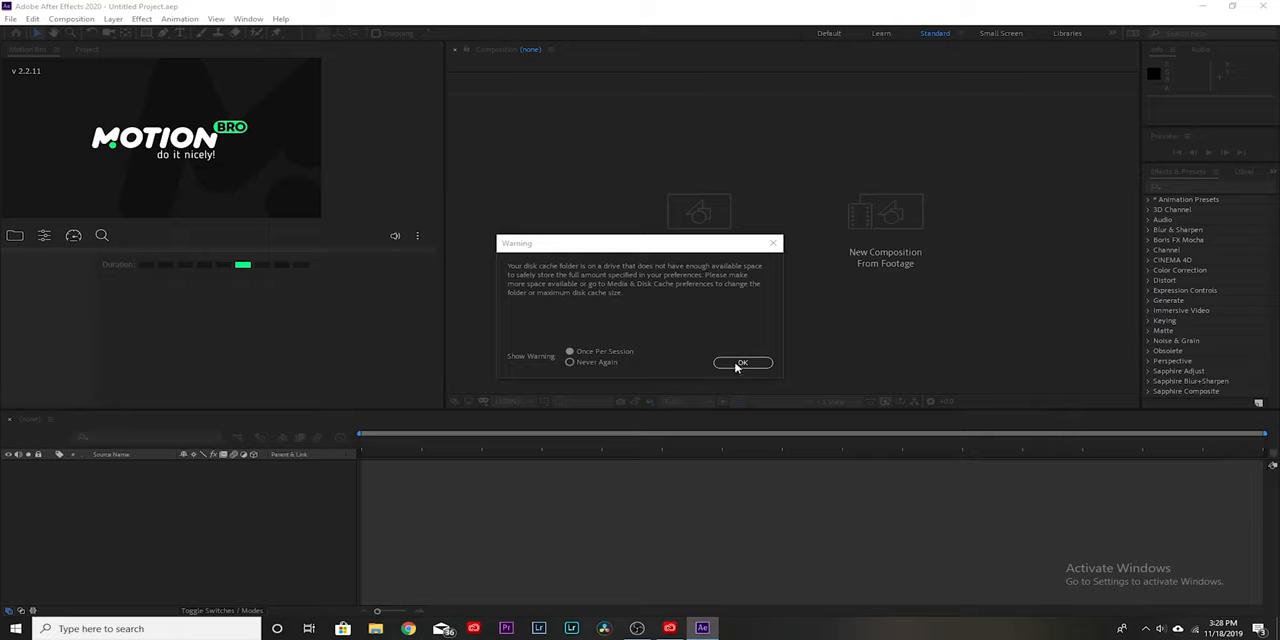
# Step: Dismiss the disk cache warning and create a comp from the HDTV 1080 24 preset
pyautogui.click(742, 363)
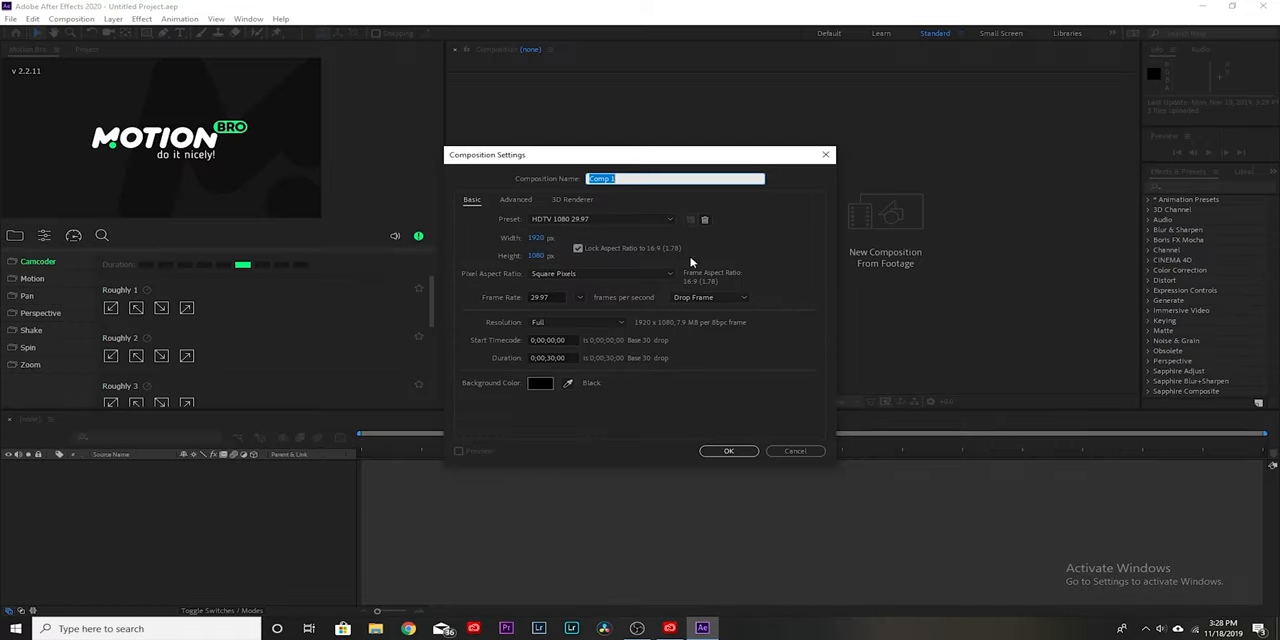
pyautogui.click(670, 218)
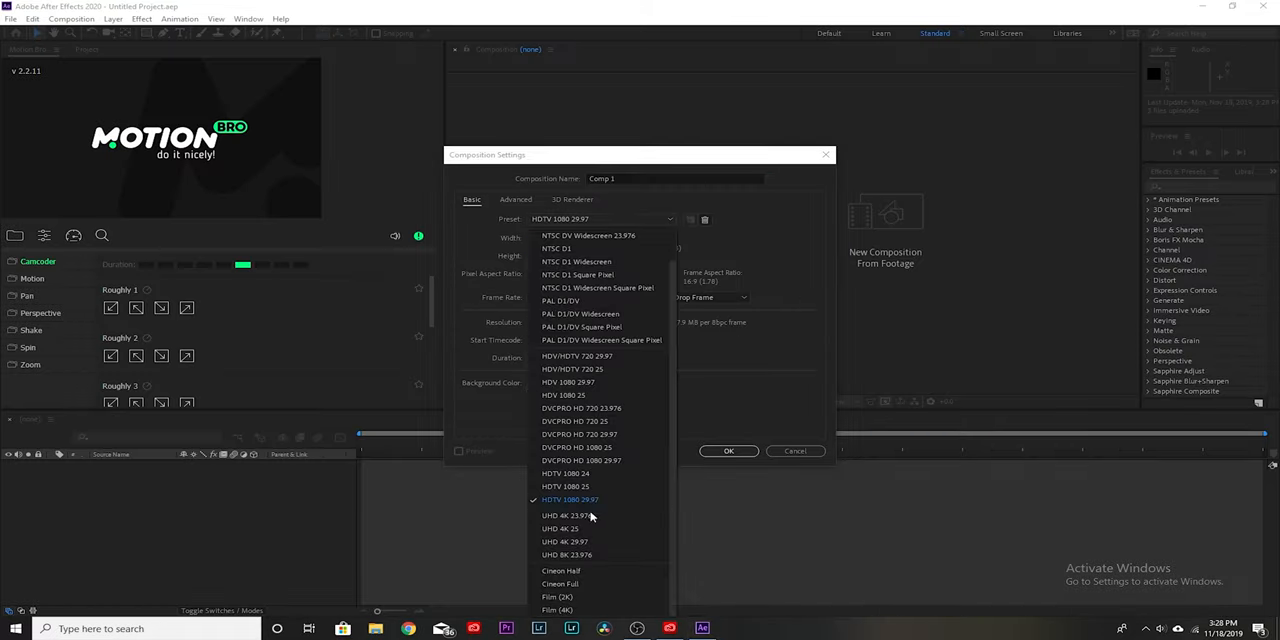
pyautogui.moveTo(595, 473)
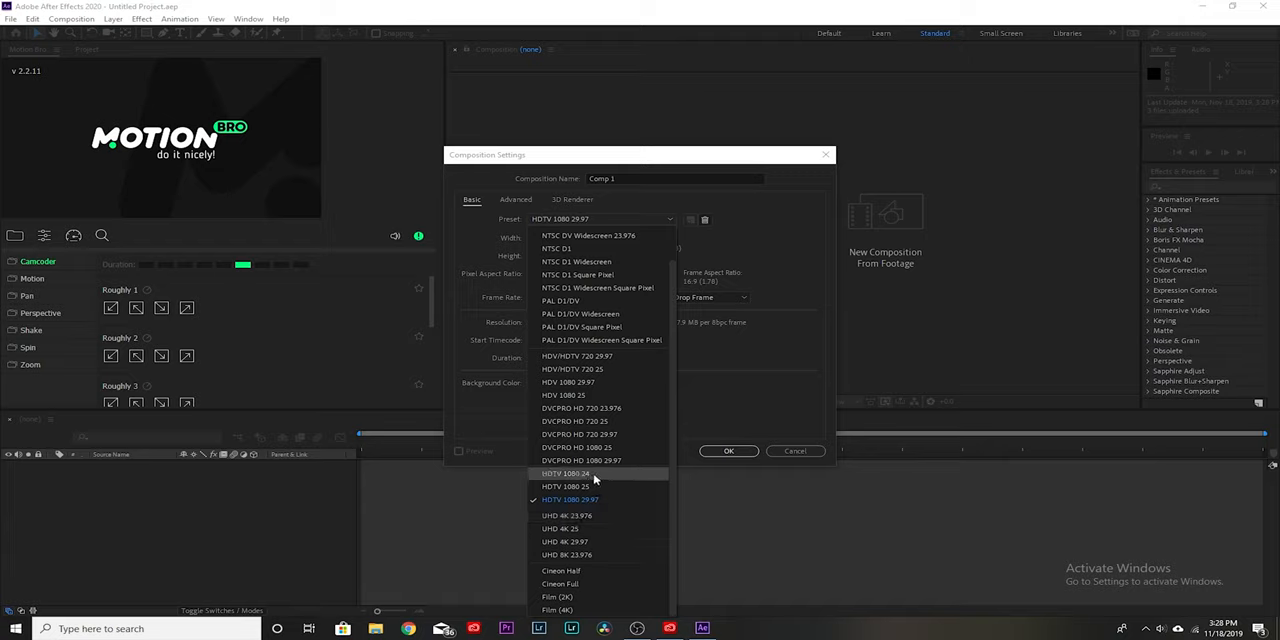
pyautogui.click(566, 473)
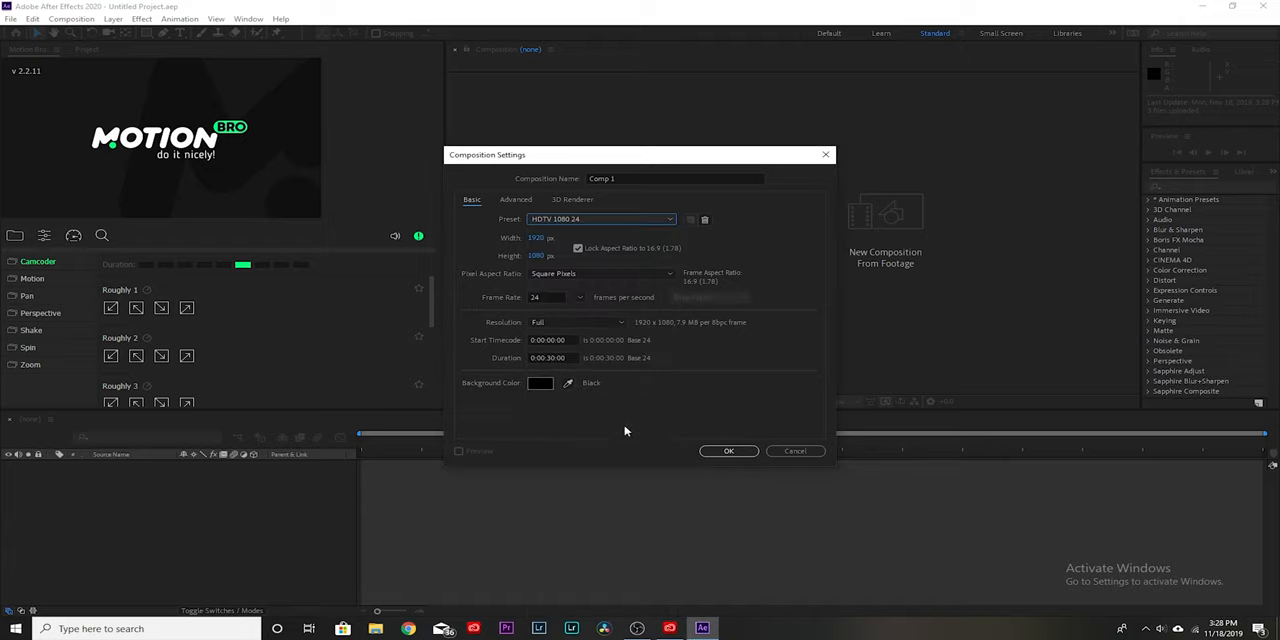
pyautogui.click(728, 450)
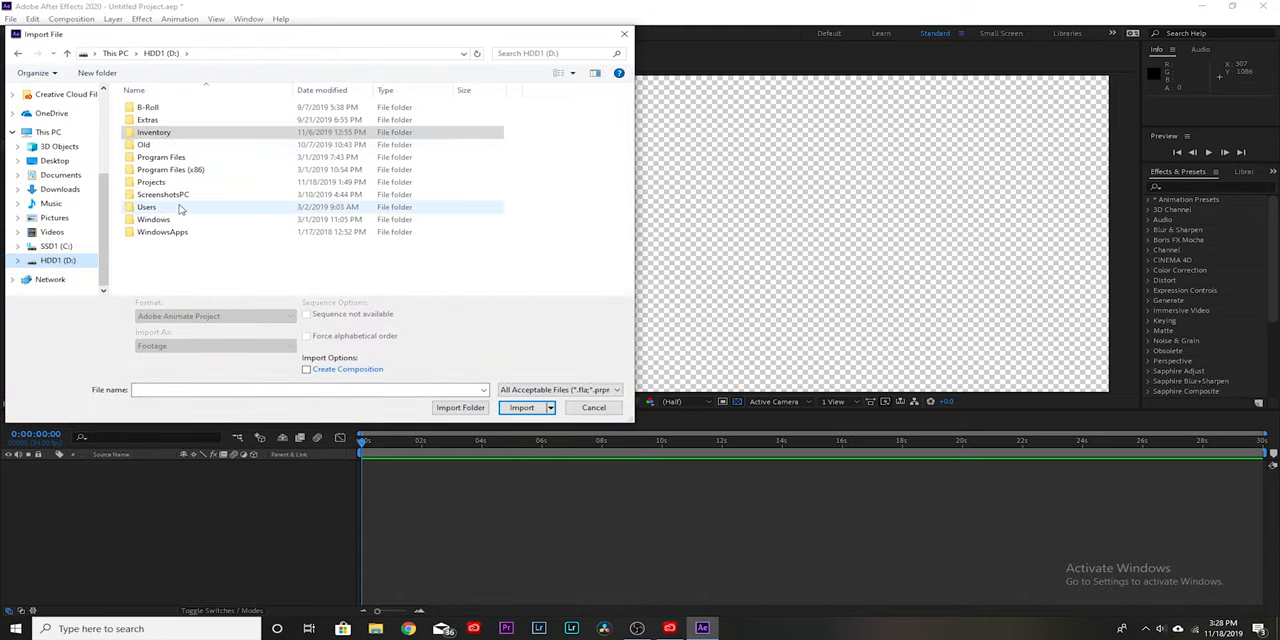
# Step: Navigate the import browser through Projects and Church into the JPEG drone stills folder
pyautogui.doubleClick(151, 182)
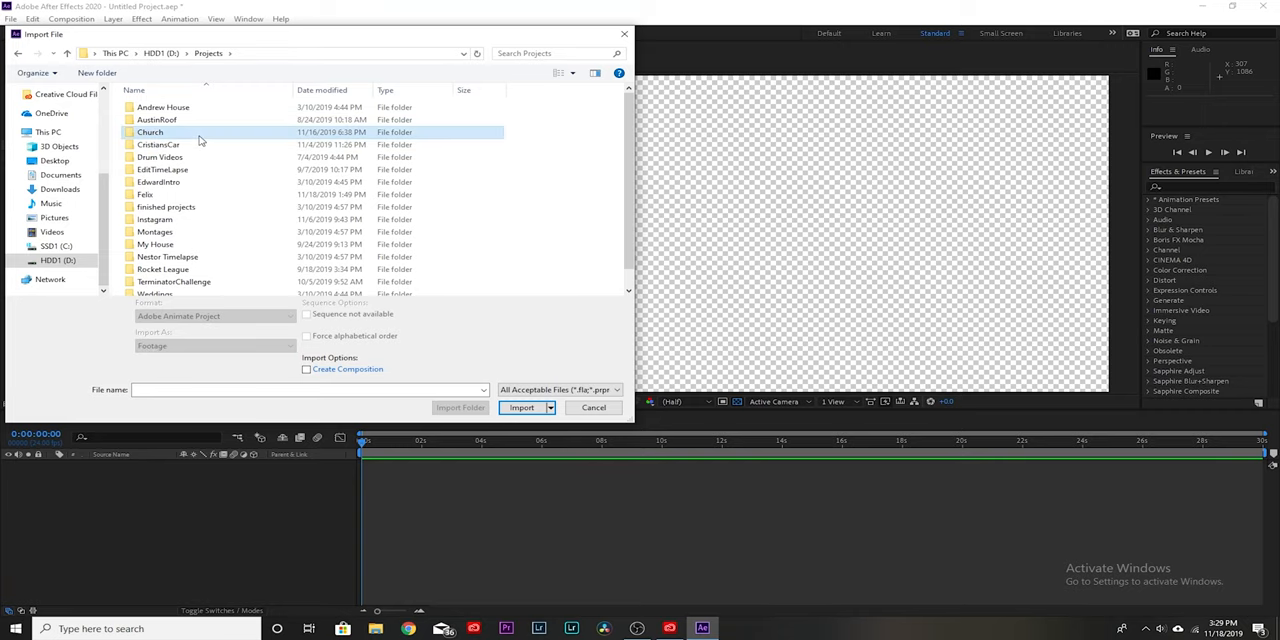
pyautogui.doubleClick(150, 131)
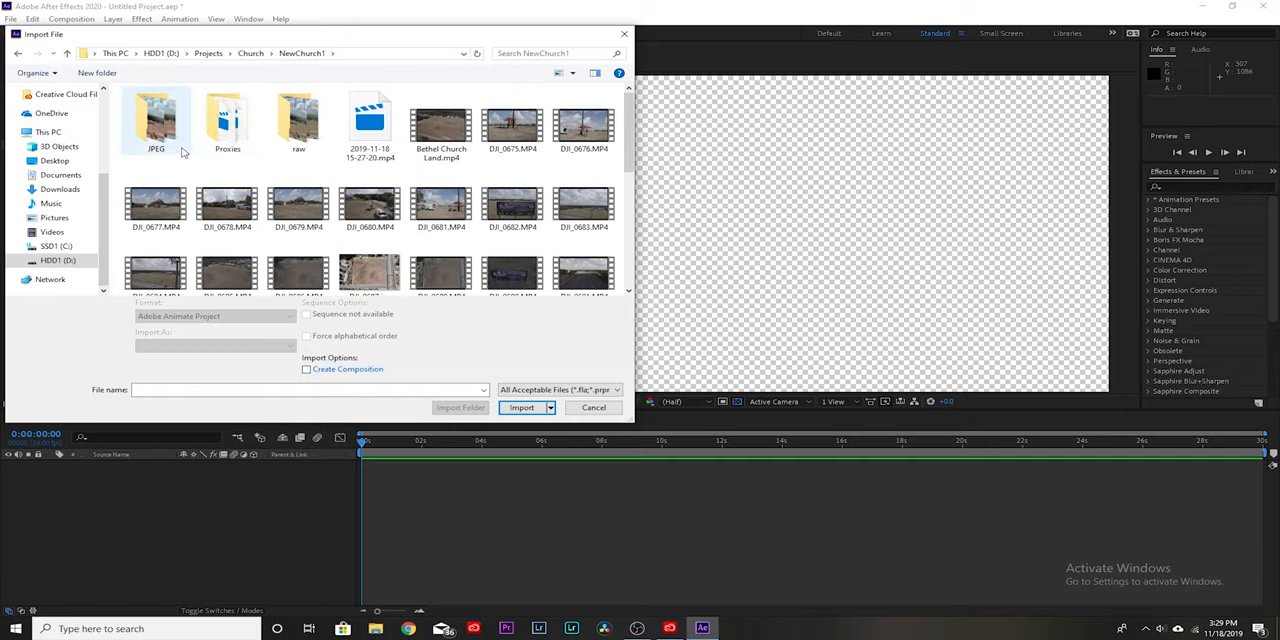
pyautogui.moveTo(190, 131)
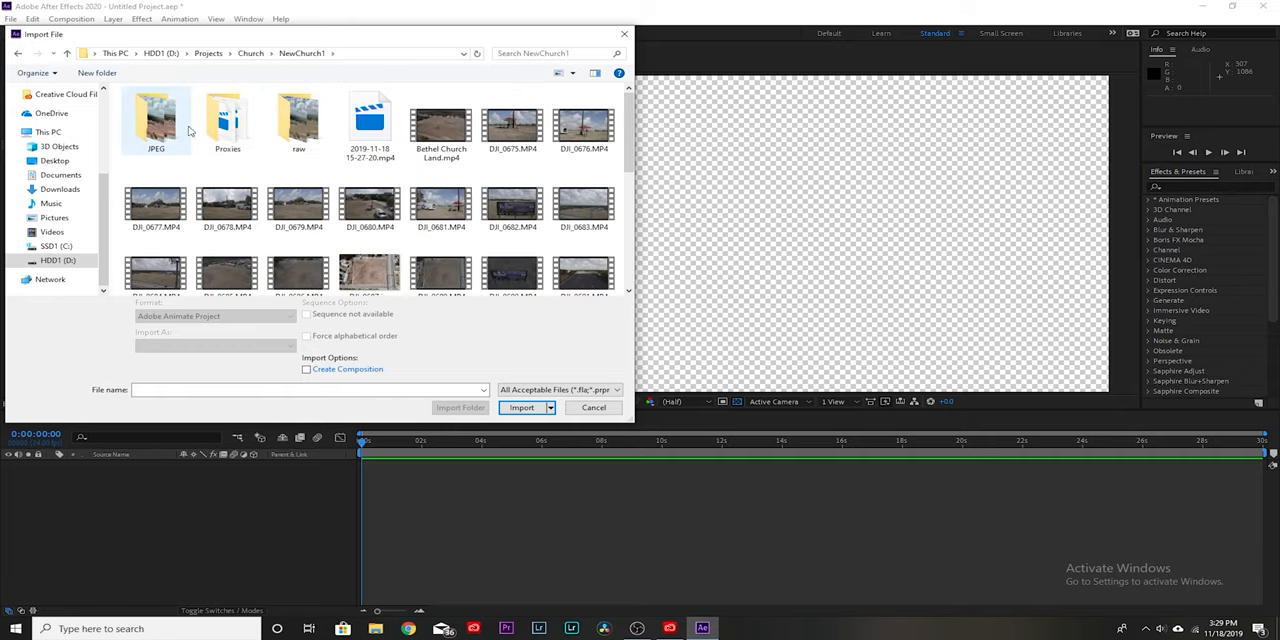
pyautogui.doubleClick(298, 120)
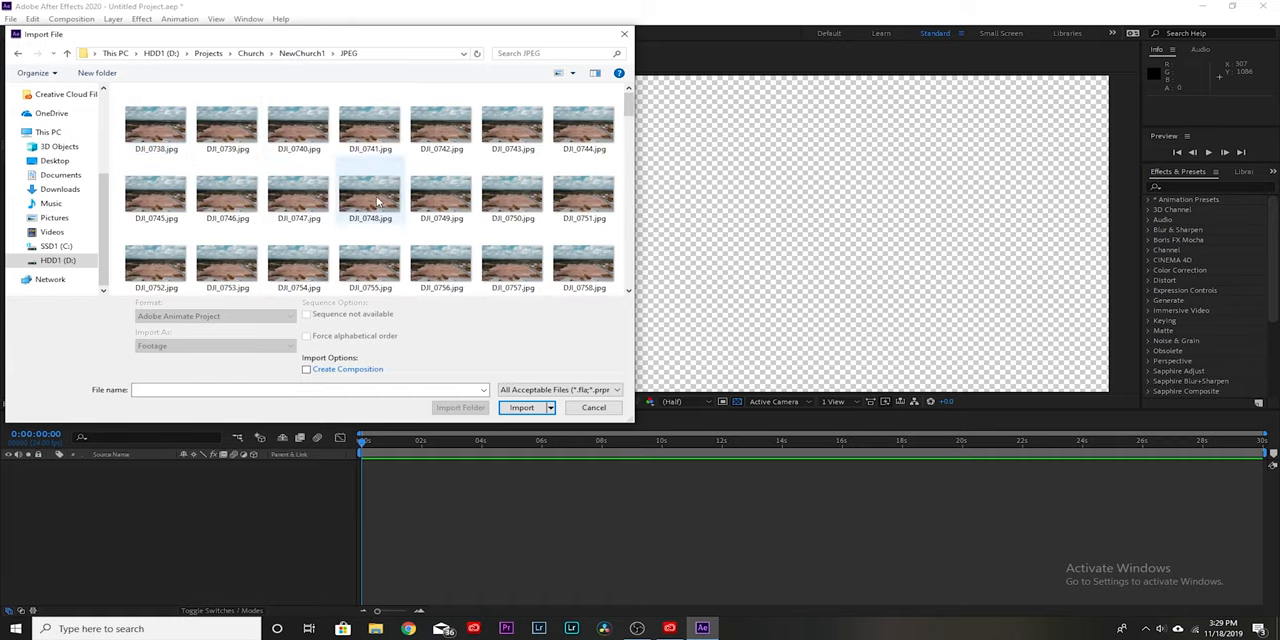
# Step: Import DJI_0738.jpg as a JPEG sequence with Force alphabetical order ticked
pyautogui.click(155, 120)
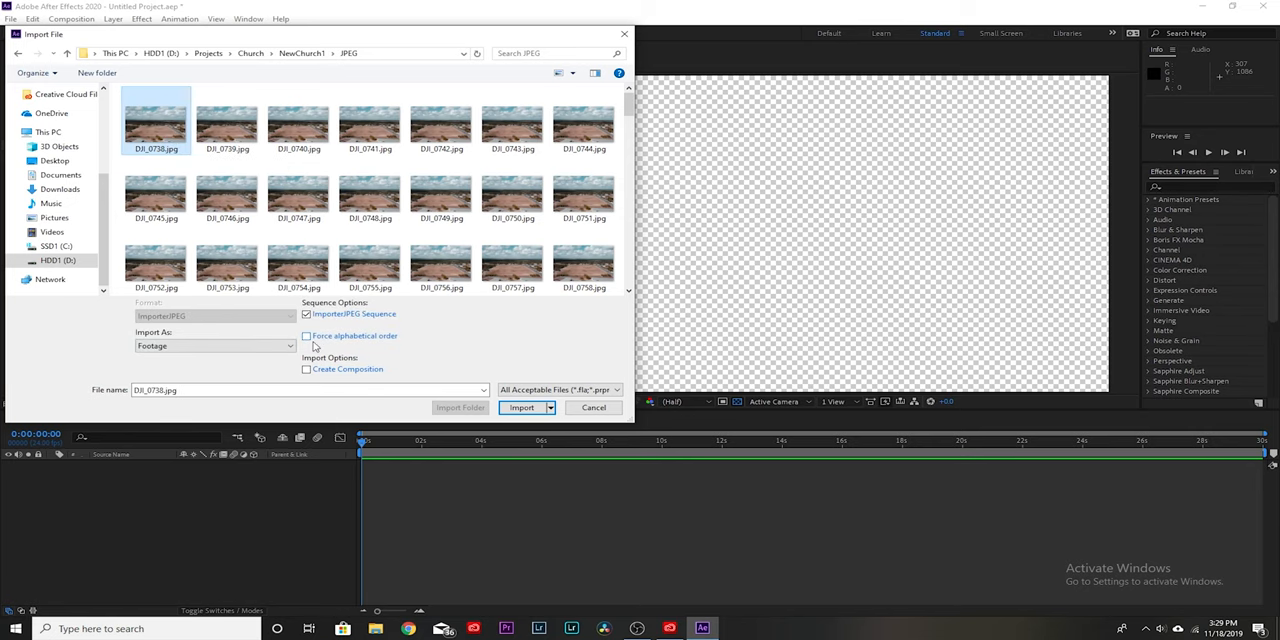
pyautogui.click(306, 335)
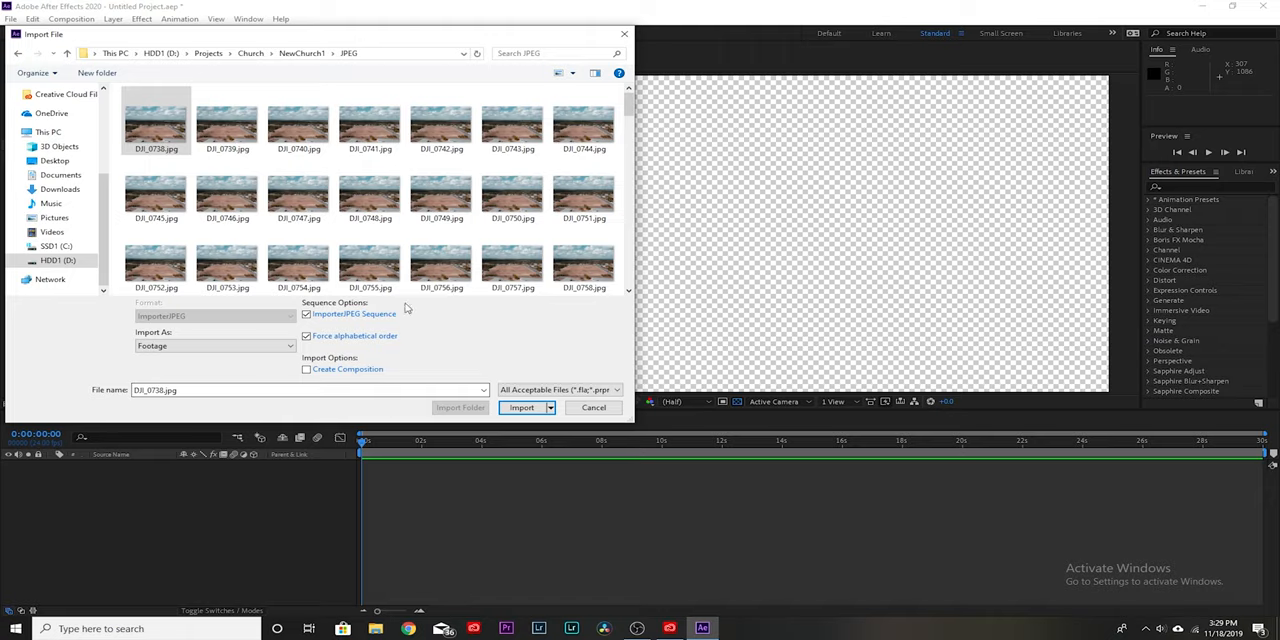
pyautogui.click(214, 345)
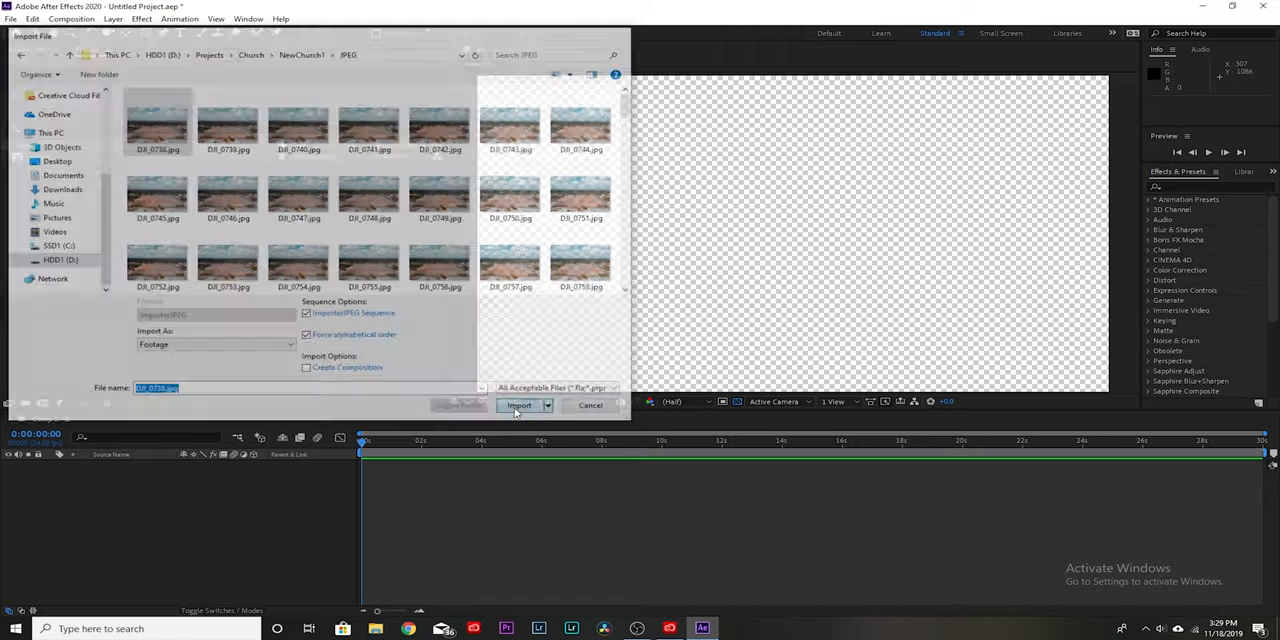
pyautogui.click(518, 405)
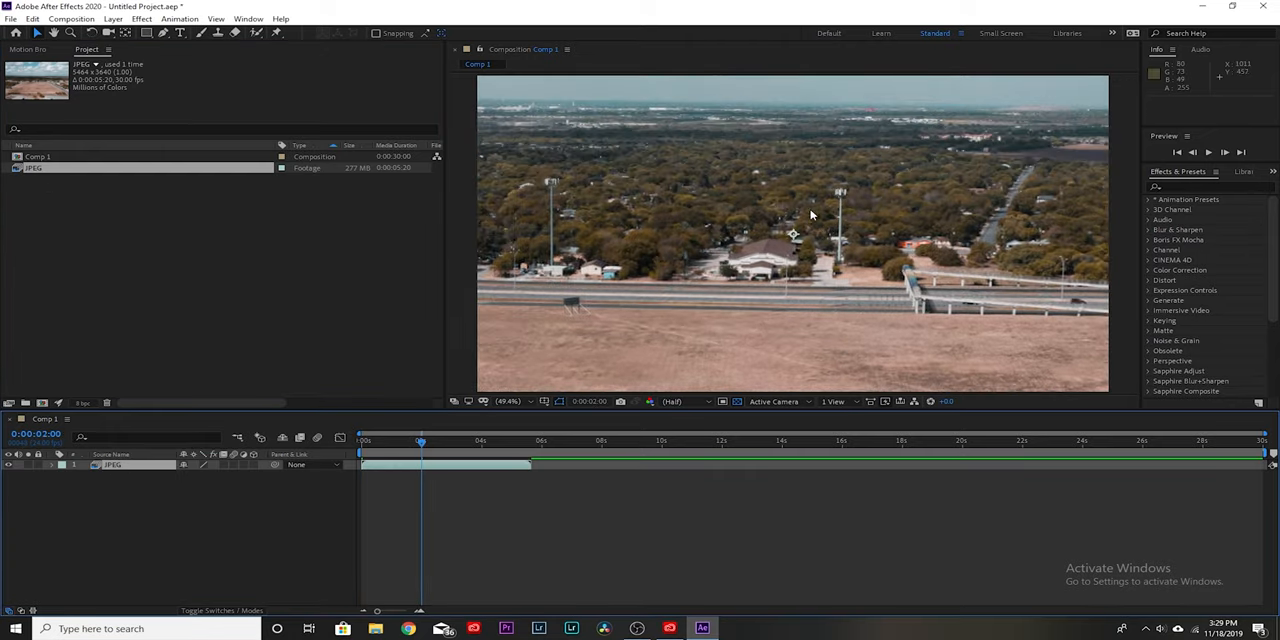
pyautogui.moveTo(42, 474)
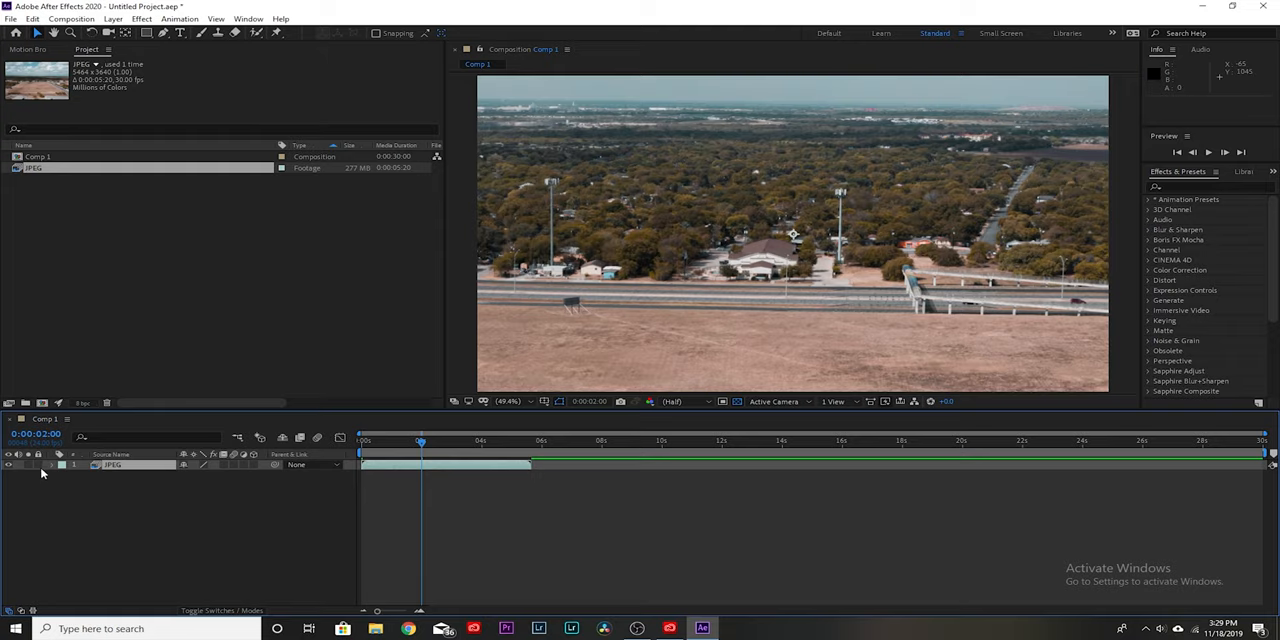
# Step: Reveal the JPEG layer's Transform properties and scrub Scale down to 35%
pyautogui.click(52, 465)
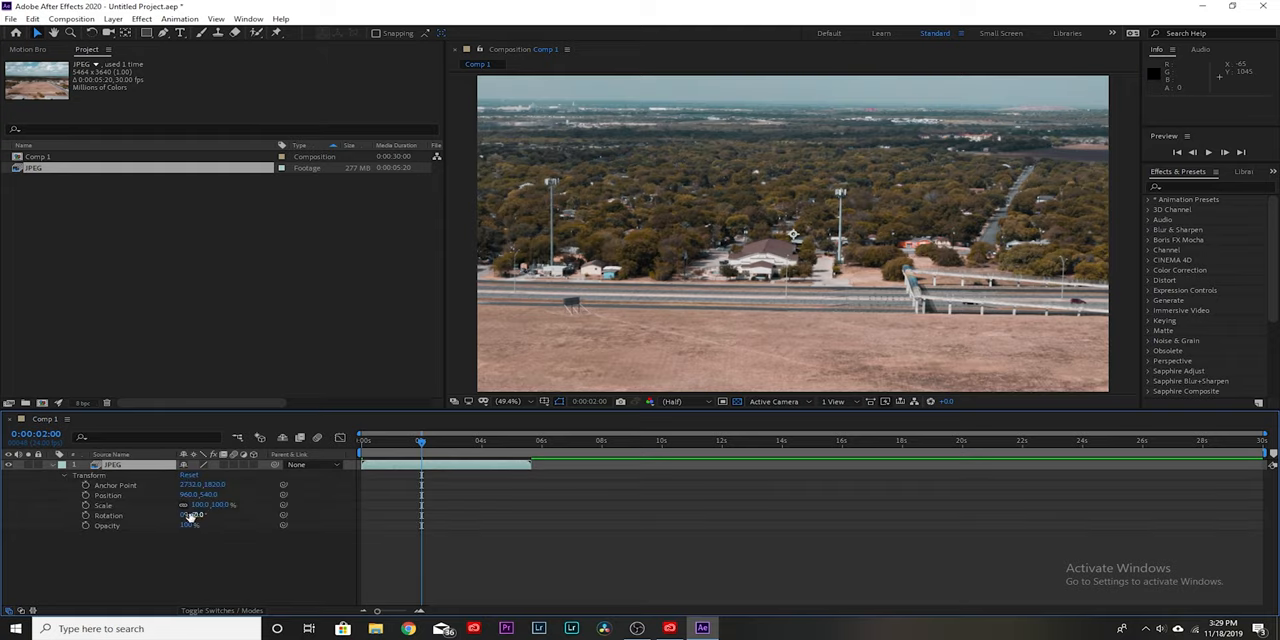
pyautogui.moveTo(210, 504); pyautogui.dragTo(160, 504)
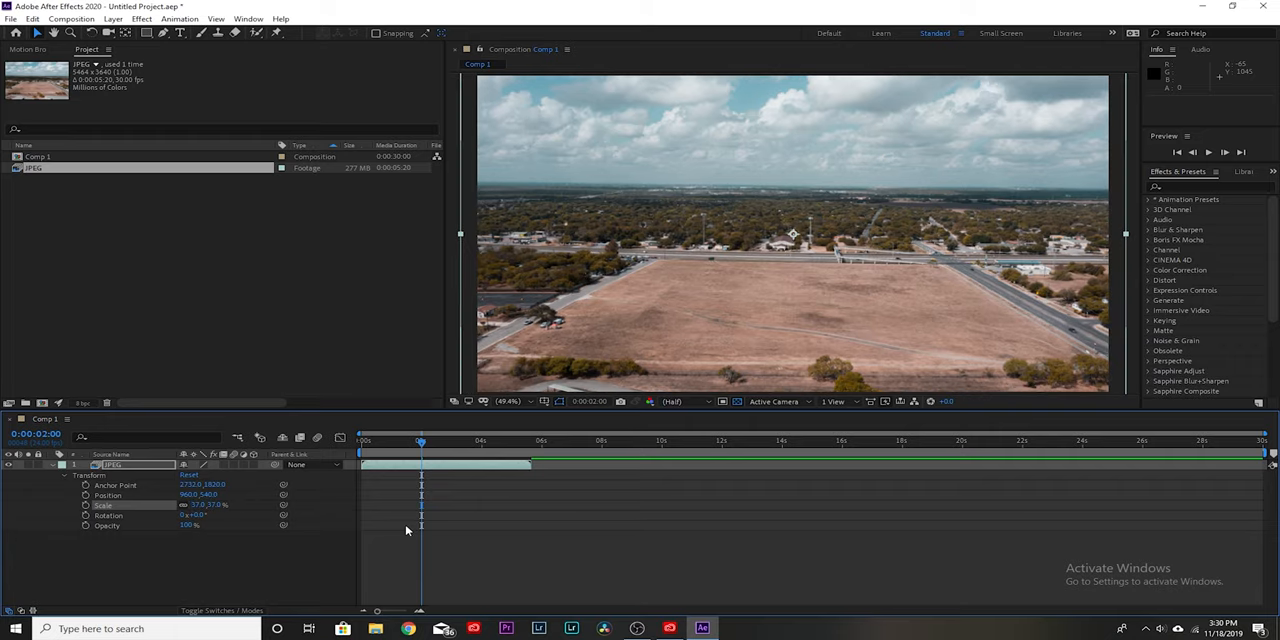
pyautogui.moveTo(210, 504); pyautogui.dragTo(200, 504)
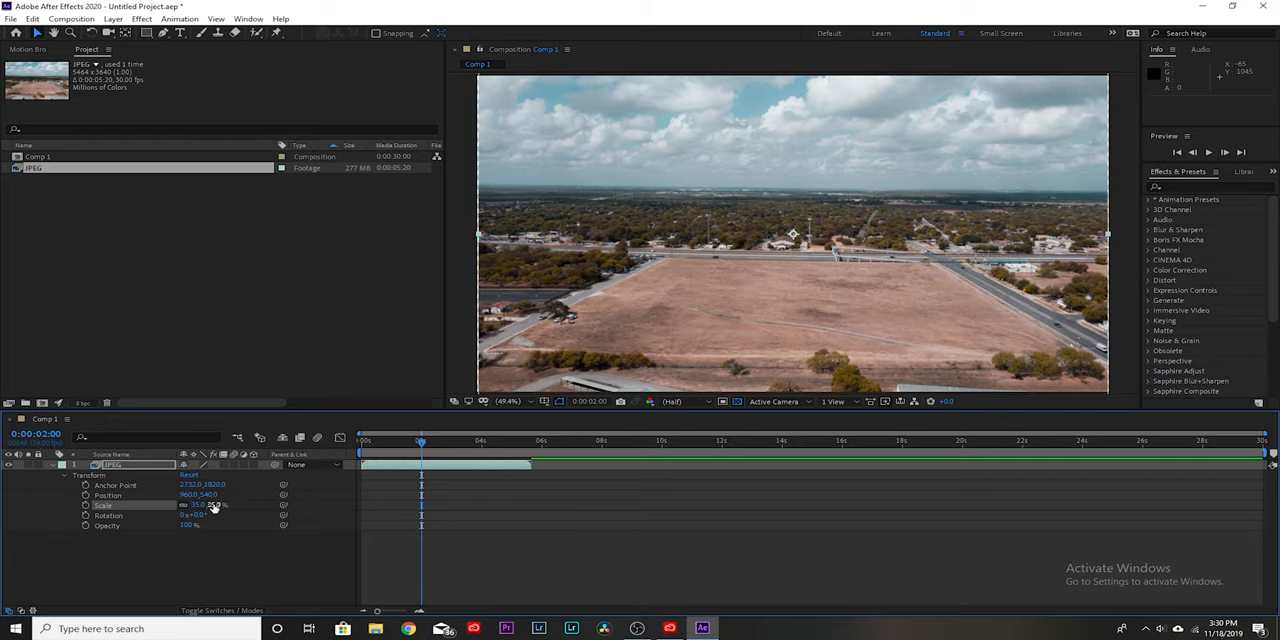
pyautogui.doubleClick(200, 504)
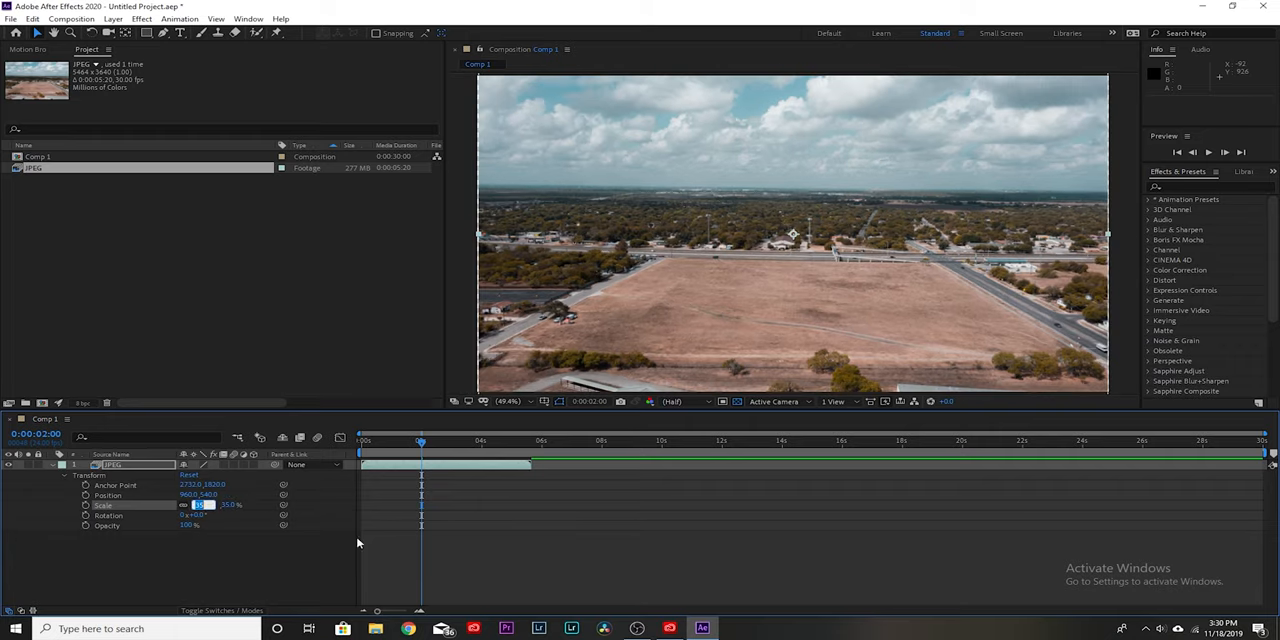